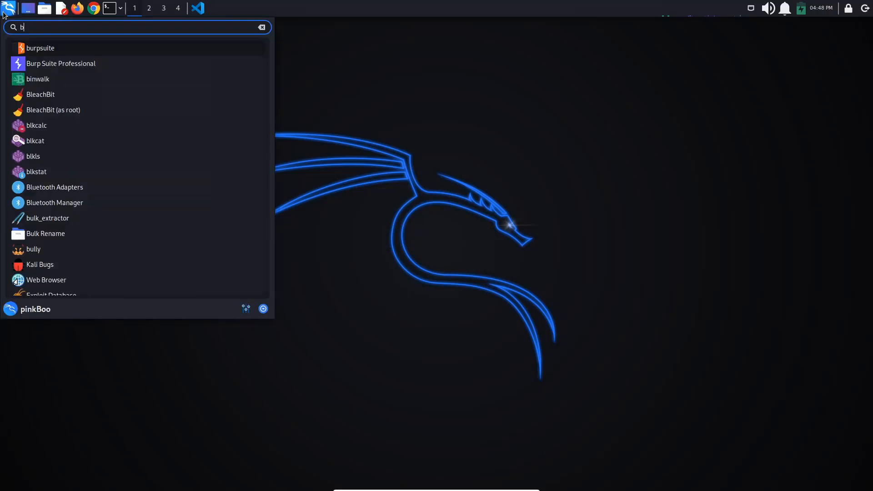
Step: Launch Burp with a temporary project and maximize its window
{"action": "type", "text": "u"}
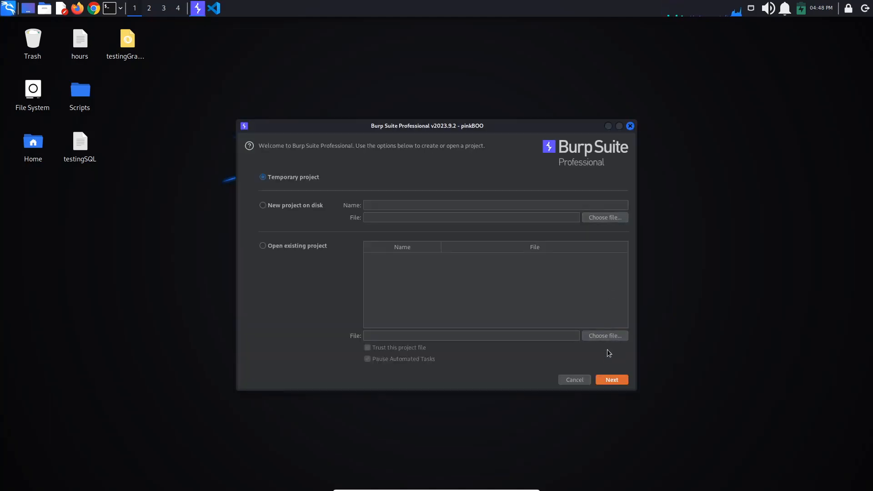
{"action": "left_click", "coordinate": [611, 381]}
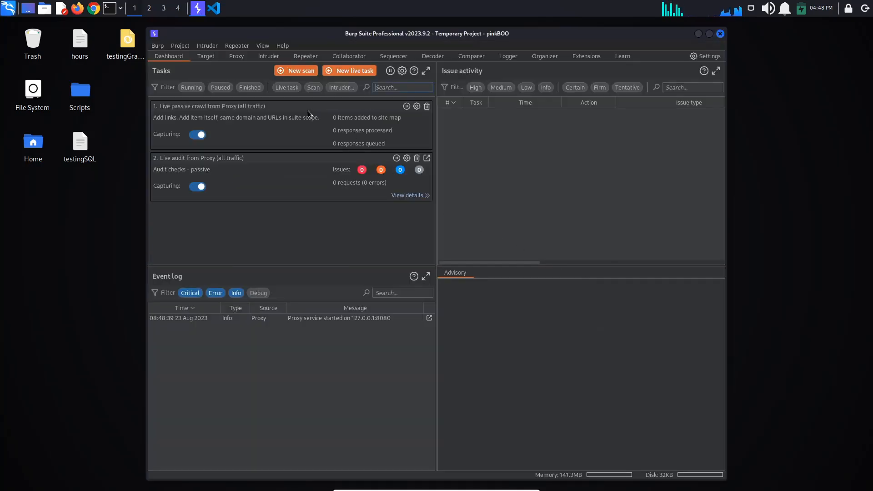
{"action": "left_click", "coordinate": [708, 33]}
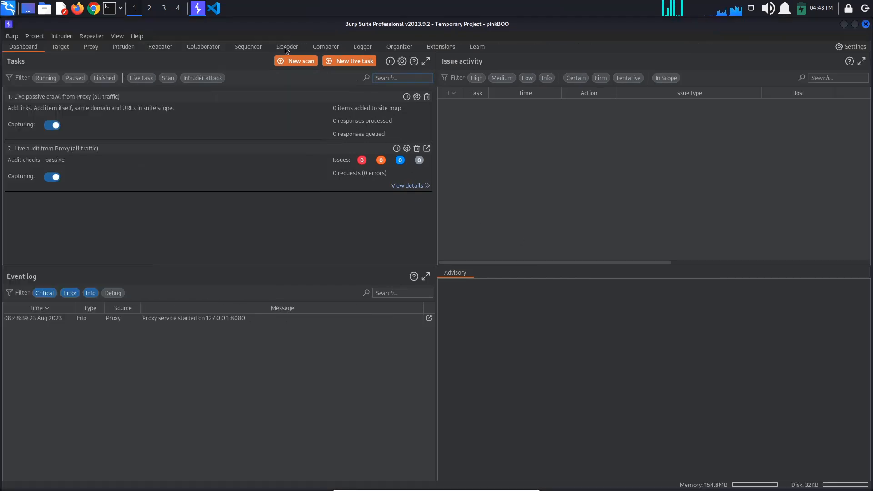
Step: Launch Burp's proxied browser, access the lab and scroll through its blog posts
{"action": "left_click", "coordinate": [90, 47]}
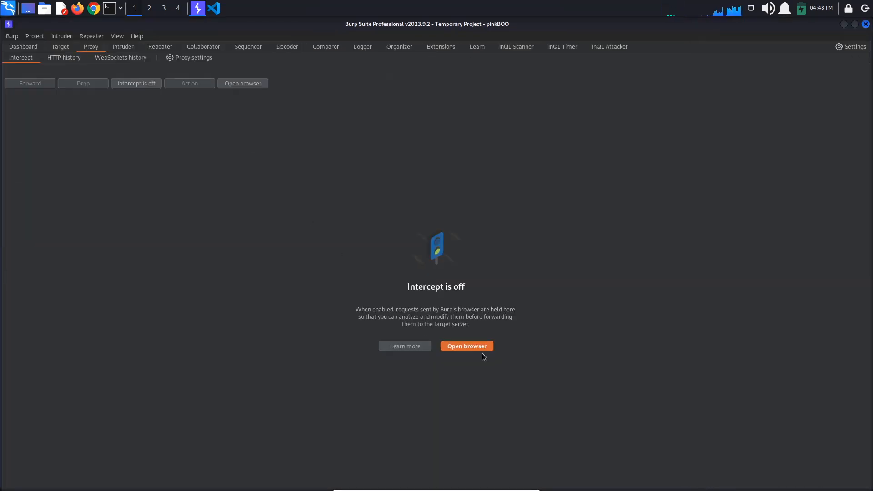
{"action": "left_click", "coordinate": [466, 346]}
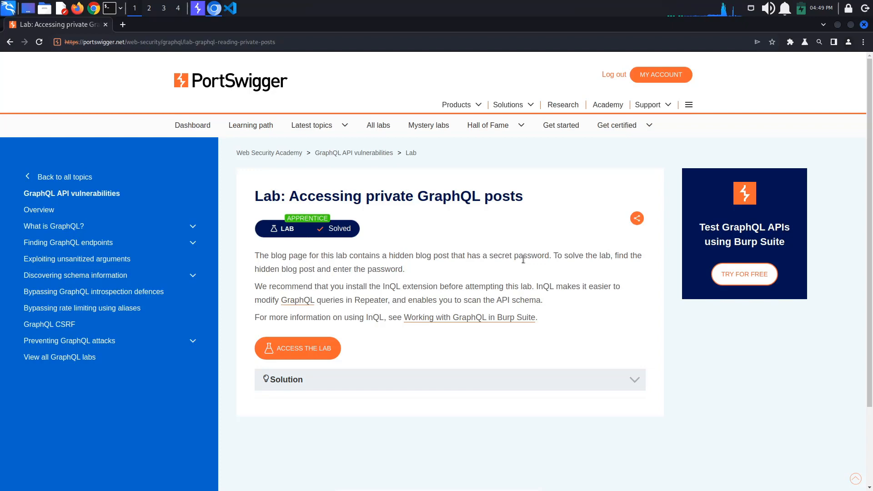
{"action": "left_click", "coordinate": [297, 348]}
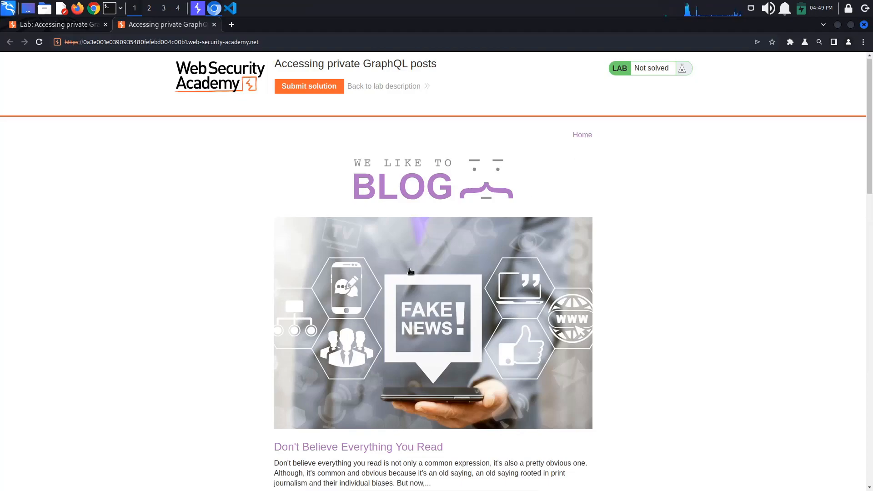
{"action": "scroll", "scroll_direction": "down", "scroll_amount": 3}
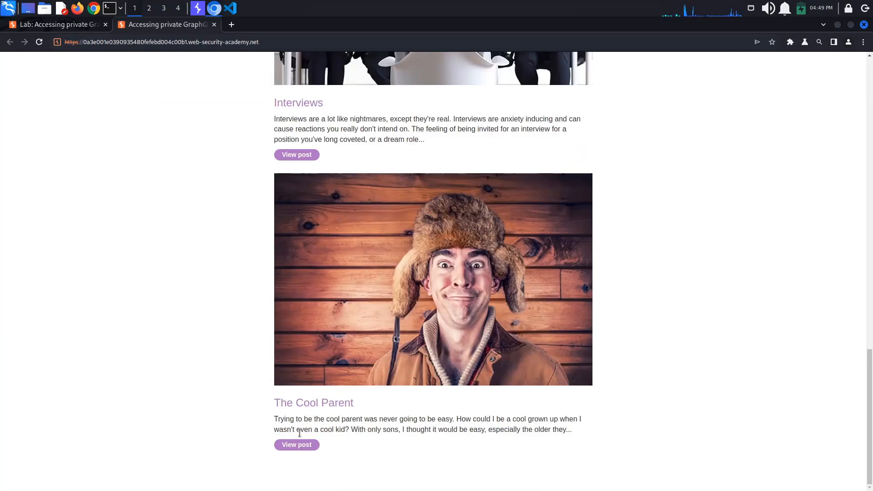
Step: In HTTP history, select the POST /graphql/v1 getBlogSummaries request and bring up its actions
{"action": "left_click", "coordinate": [197, 8]}
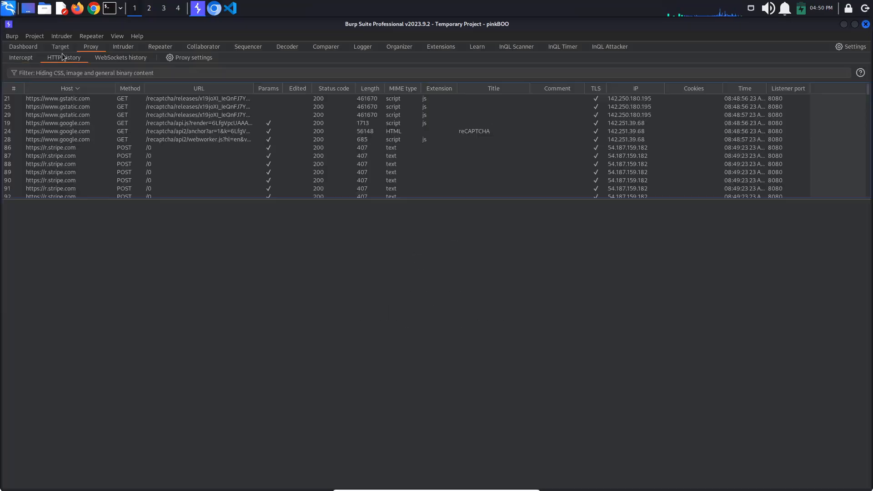
{"action": "scroll", "scroll_direction": "down", "scroll_amount": 3}
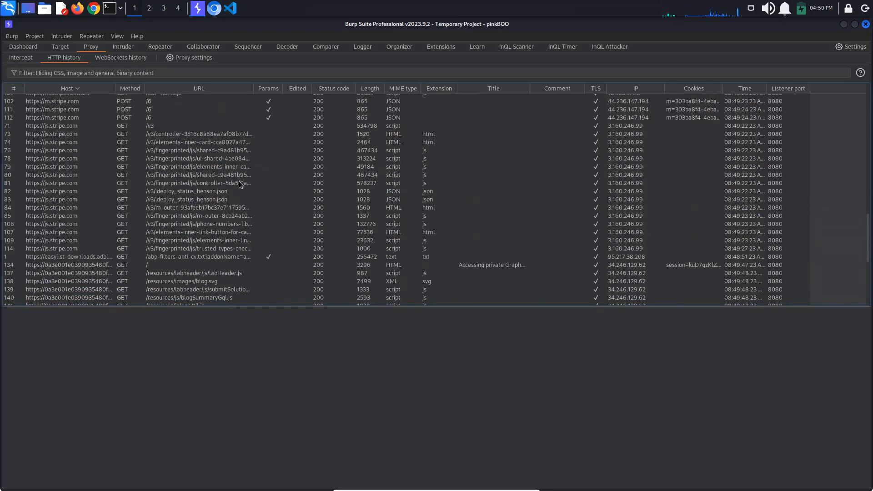
{"action": "left_click", "coordinate": [223, 293]}
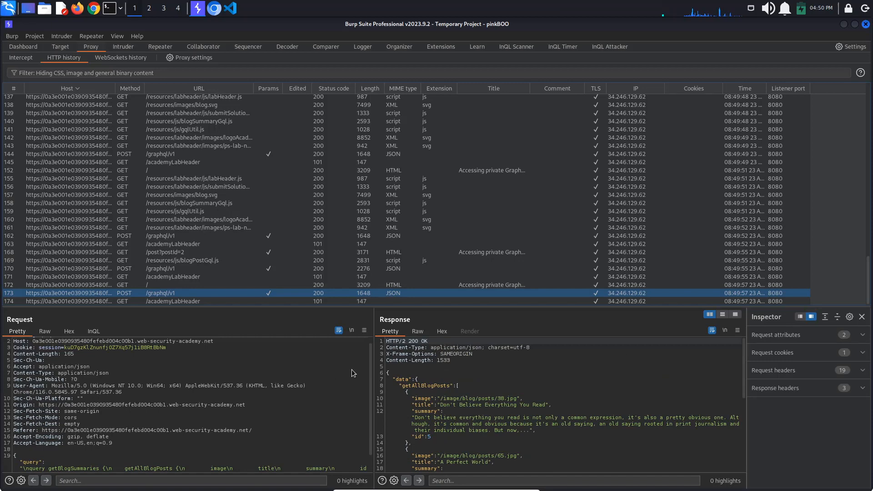
{"action": "right_click", "coordinate": [167, 293]}
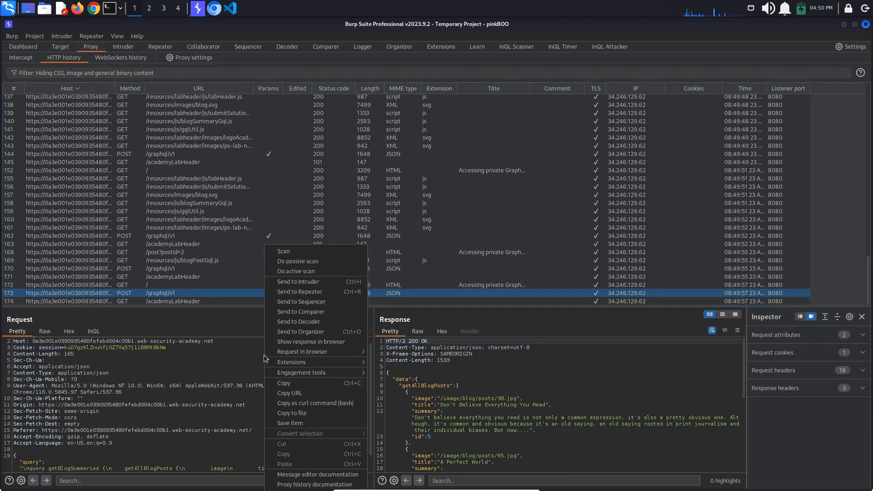
{"action": "mouse_move", "coordinate": [299, 393]}
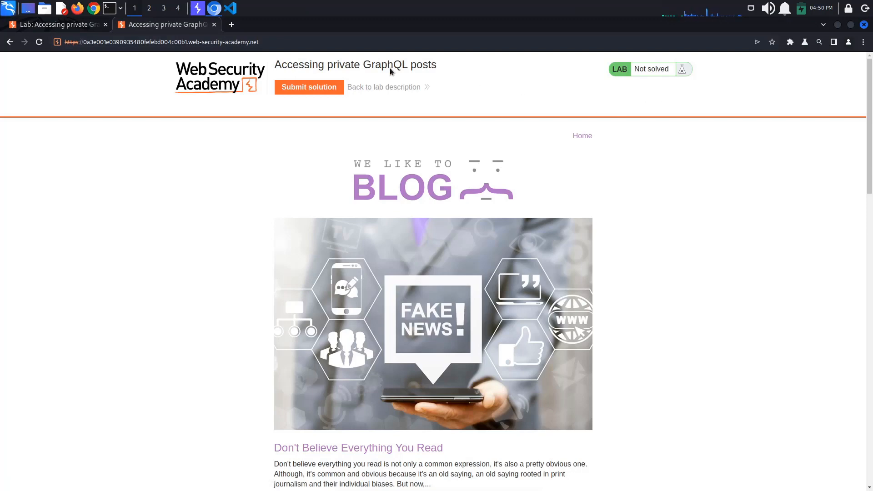
Step: Launch the GraphiQL extension and set its endpoint to the lab's /graphql/v1
{"action": "left_click", "coordinate": [789, 41]}
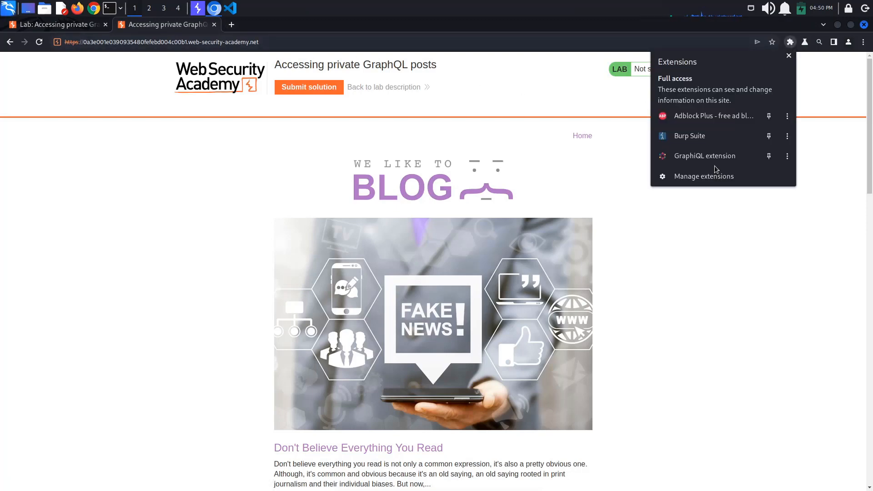
{"action": "left_click", "coordinate": [704, 155]}
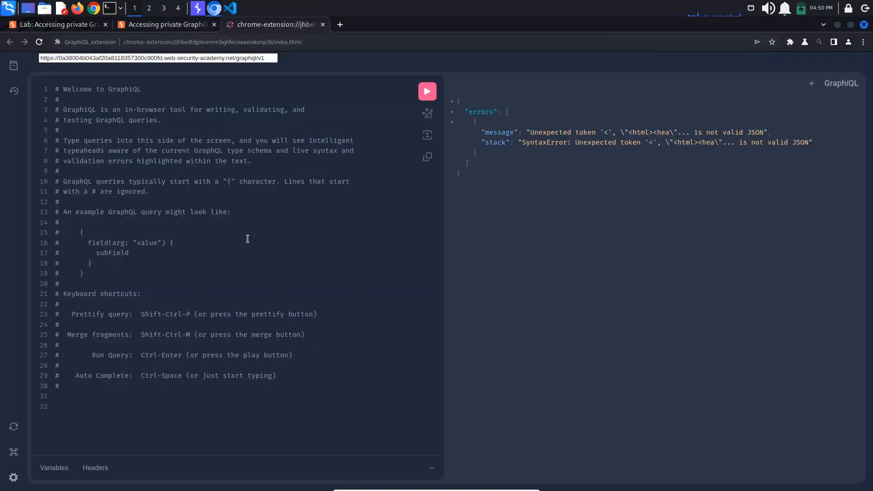
{"action": "left_click", "coordinate": [157, 59]}
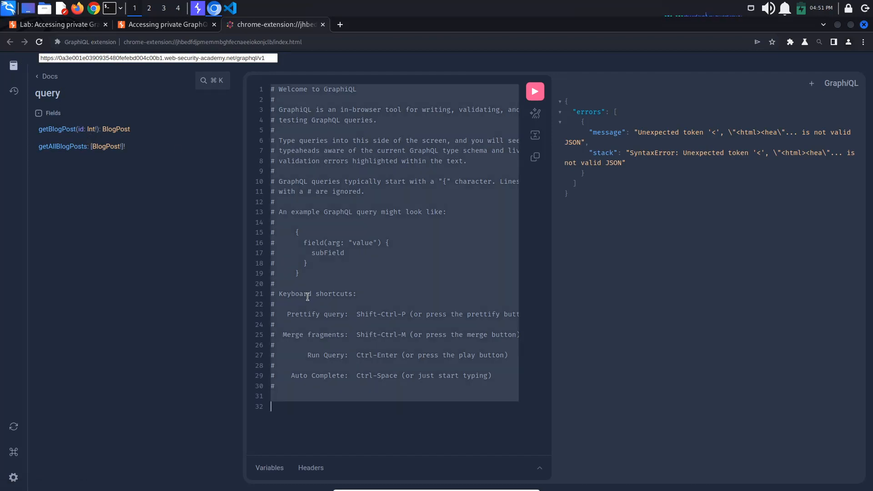
Step: Run query { getAllBlogPosts { id title author } }, returning posts 5, 1, 4 and 2
{"action": "type", "text": "query"}
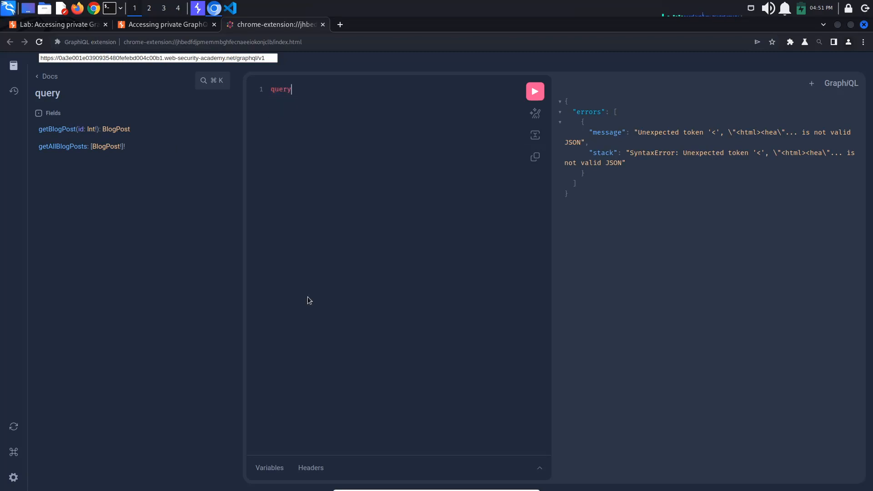
{"action": "type", "text": "{"}
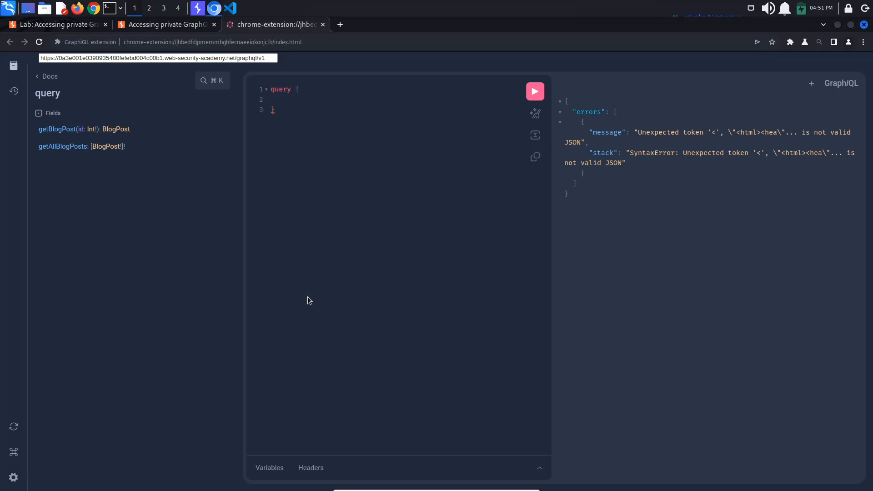
{"action": "type", "text": "get"}
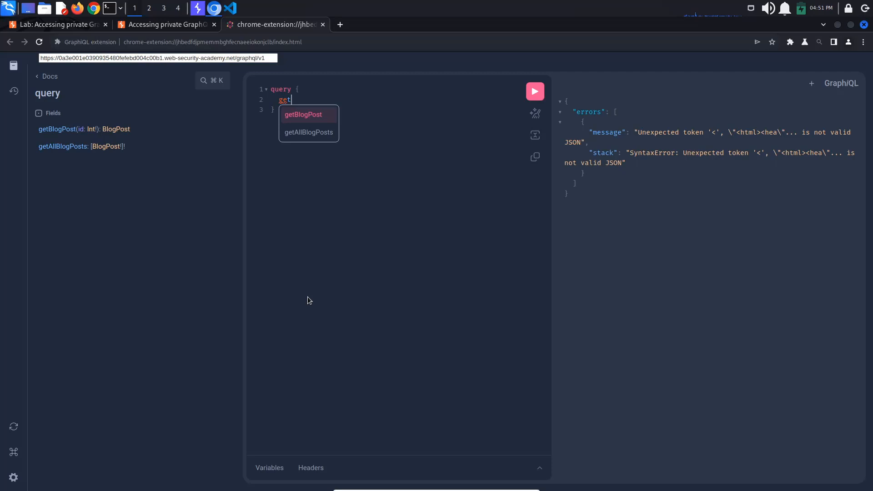
{"action": "left_click", "coordinate": [308, 132]}
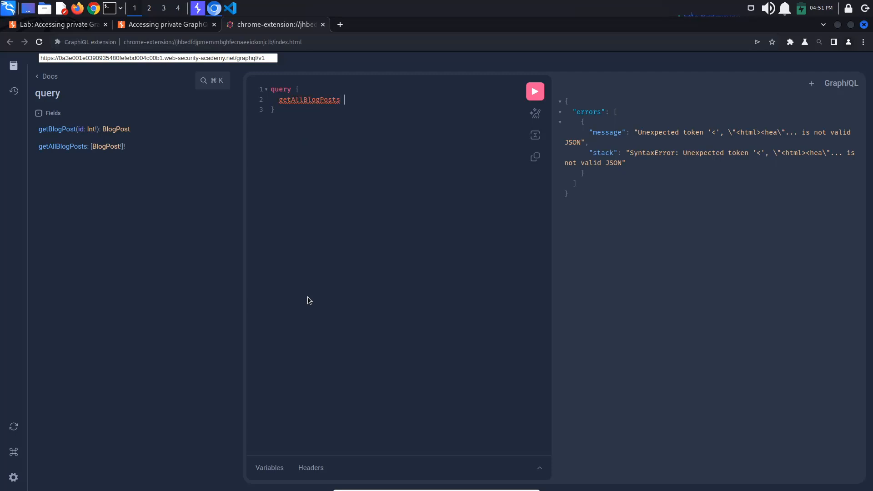
{"action": "type", "text": "{"}
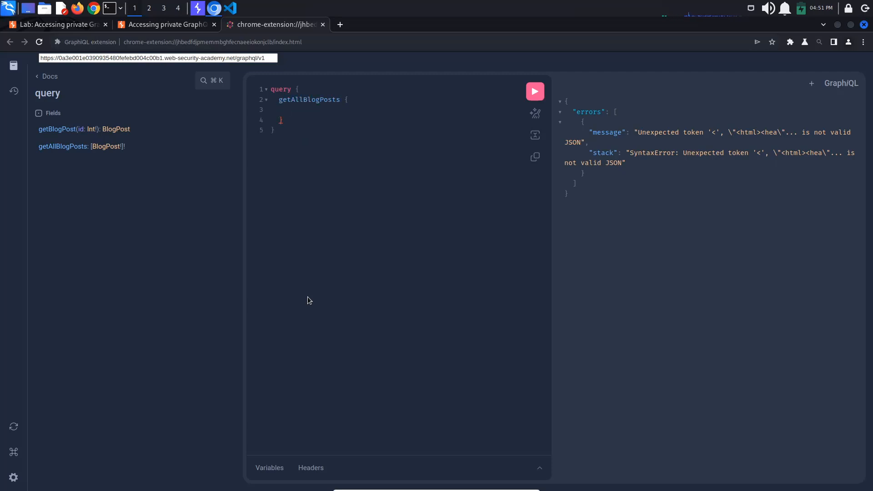
{"action": "type", "text": "id"}
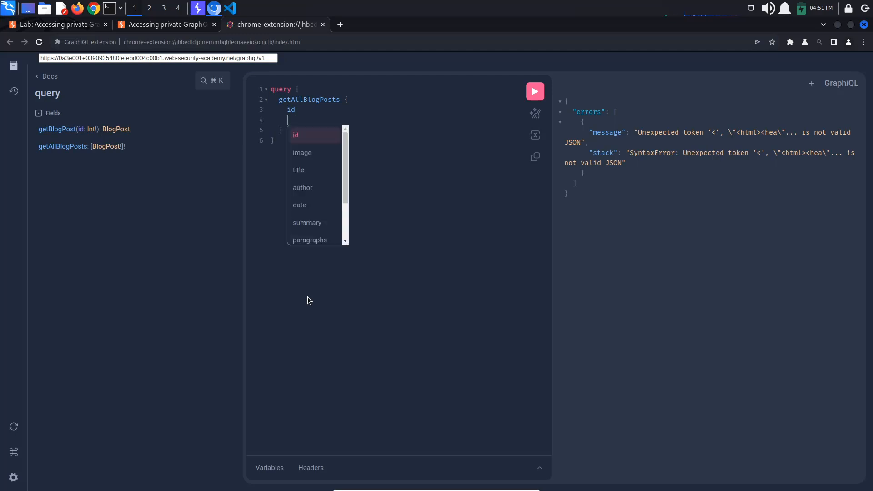
{"action": "type", "text": "title"}
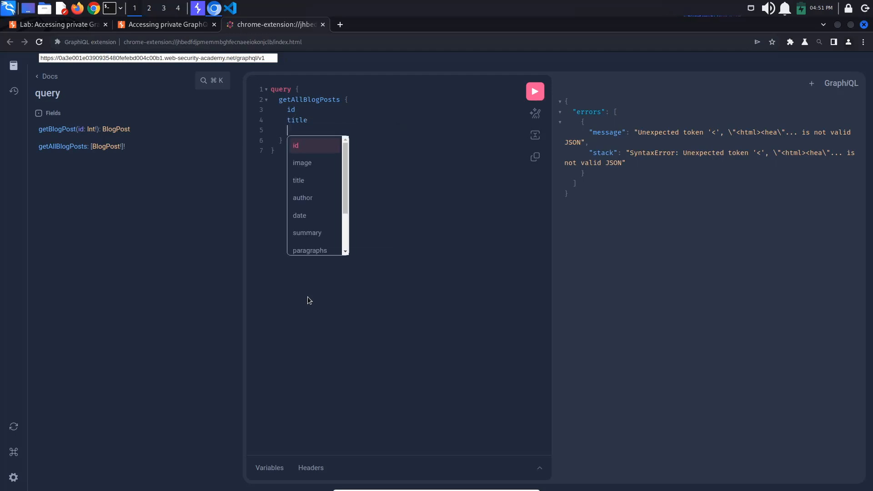
{"action": "type", "text": "author"}
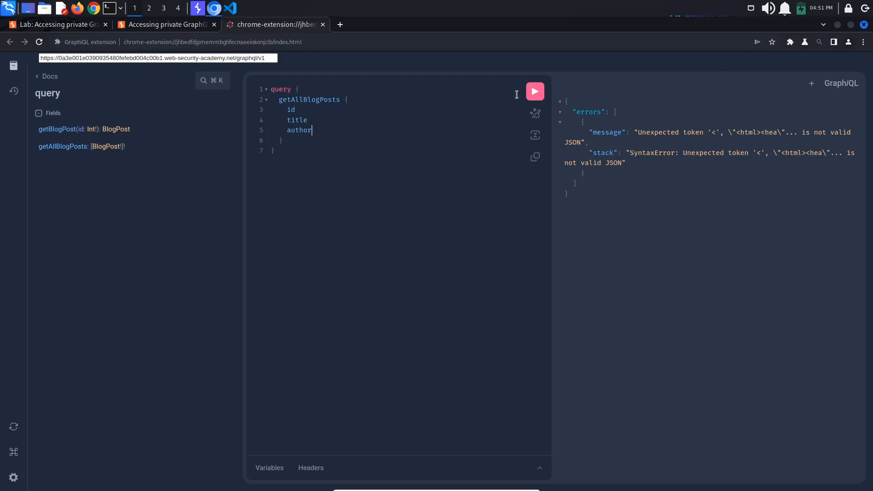
{"action": "left_click", "coordinate": [534, 91]}
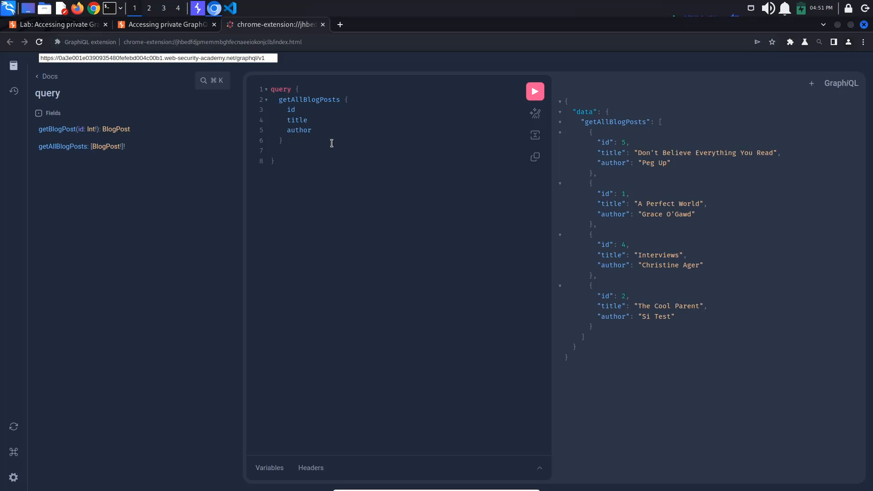
Step: Run getBlogPost(id: 1) requesting title, author, isPrivate and postPassword
{"action": "type", "text": "getBlogPost(id:"}
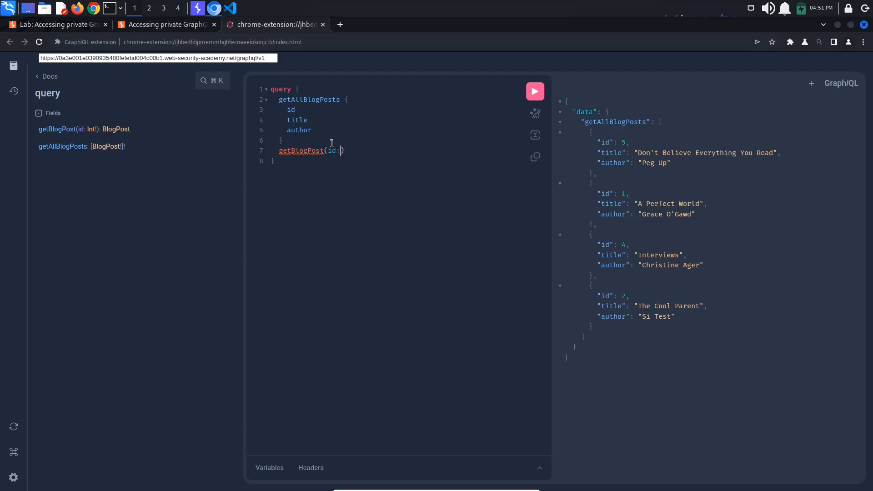
{"action": "type", "text": "1)"}
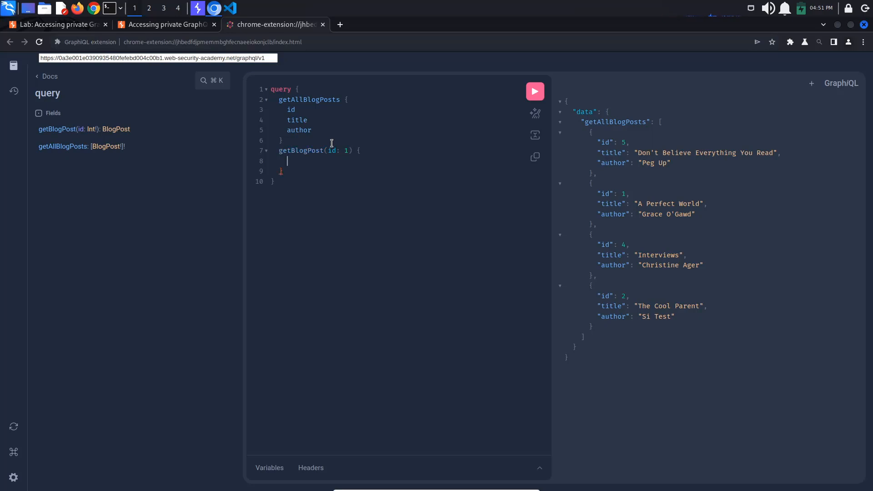
{"action": "type", "text": "title"}
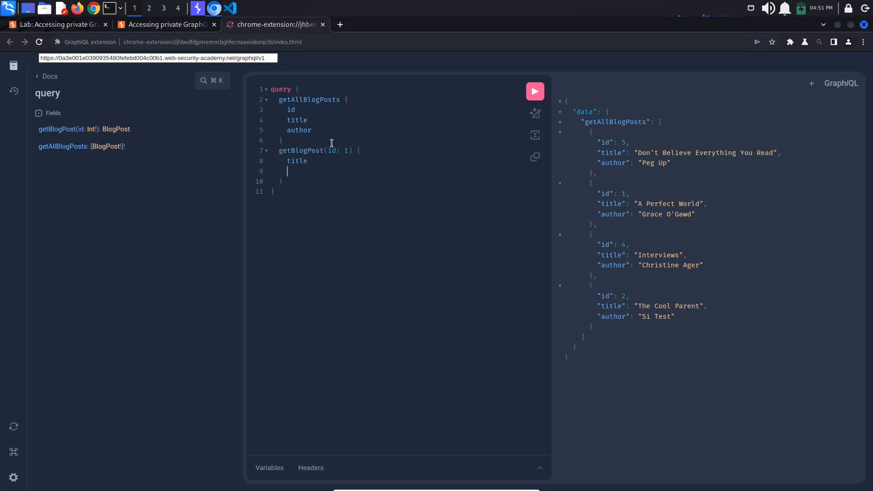
{"action": "type", "text": "author"}
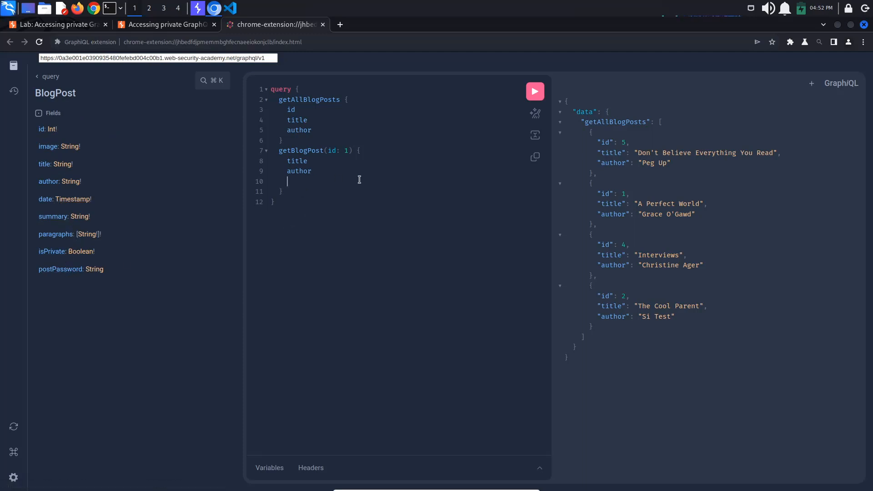
{"action": "type", "text": "isPrivate"}
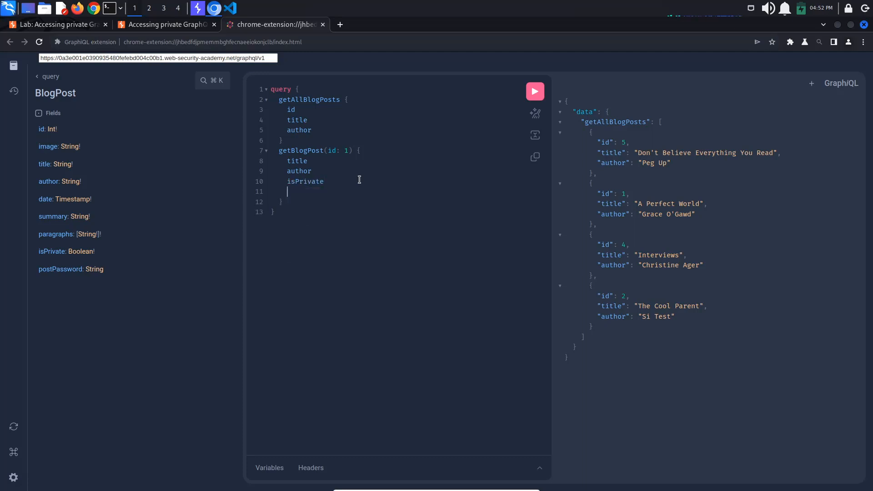
{"action": "type", "text": "postPassword"}
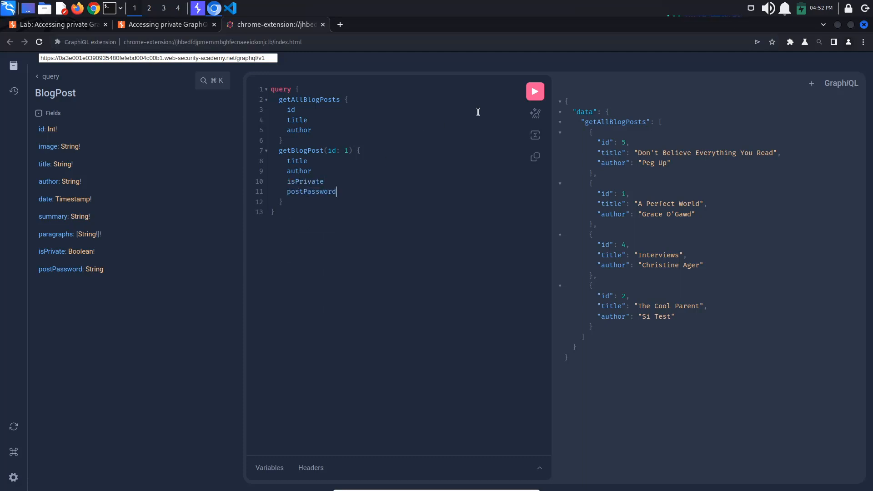
{"action": "left_click", "coordinate": [534, 91]}
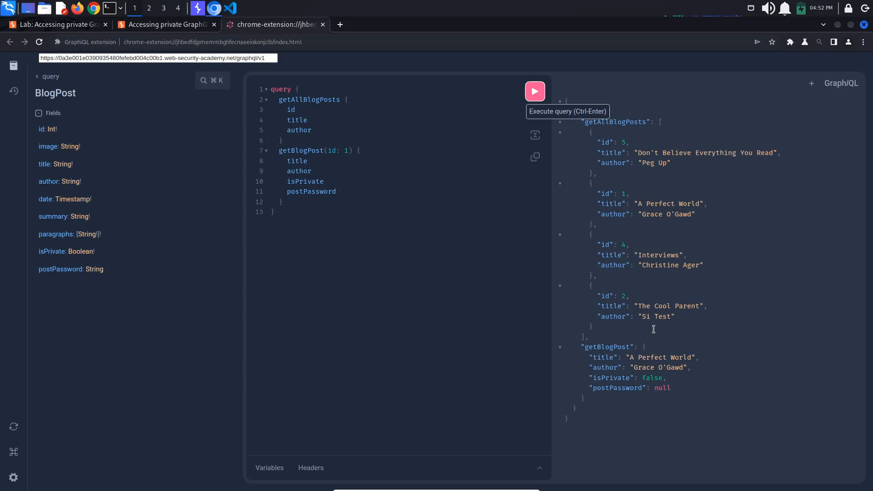
{"action": "mouse_move", "coordinate": [653, 378]}
{"action": "type", "text": "3"}
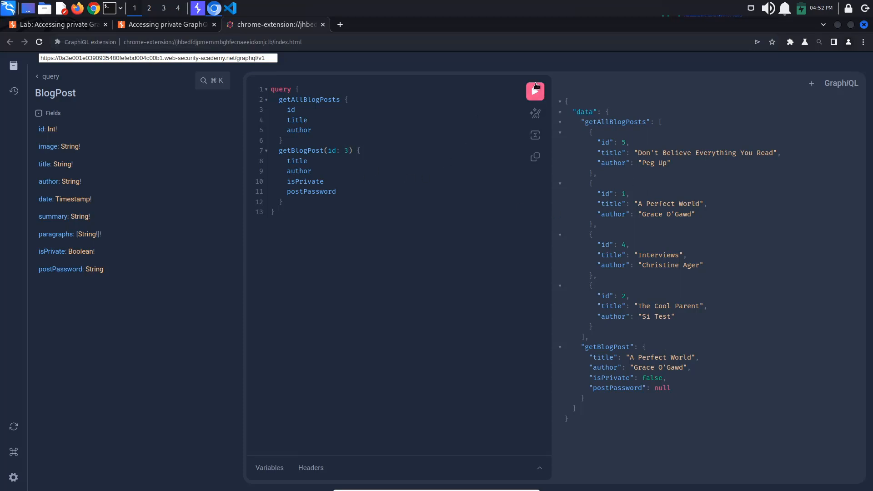
Step: Run the post 3 lookup, select its revealed postPassword and focus the lab's answer field
{"action": "left_click", "coordinate": [533, 91]}
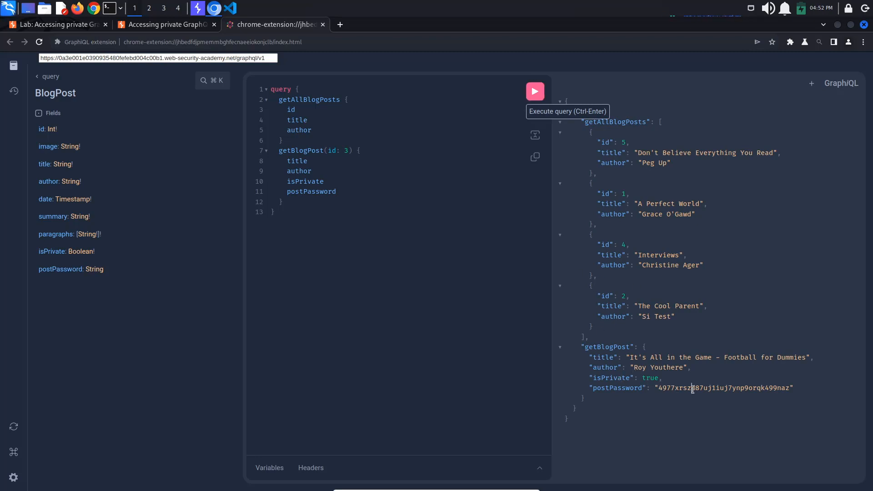
{"action": "double_click", "coordinate": [723, 387]}
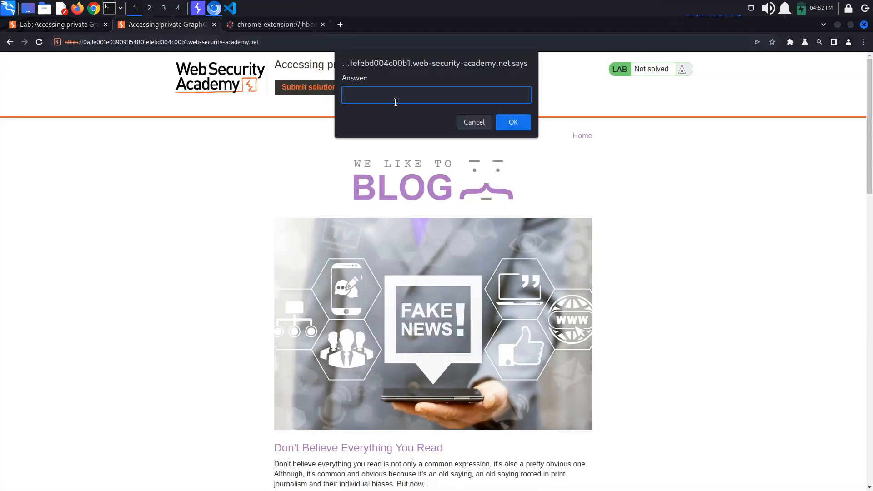
{"action": "left_click", "coordinate": [512, 122]}
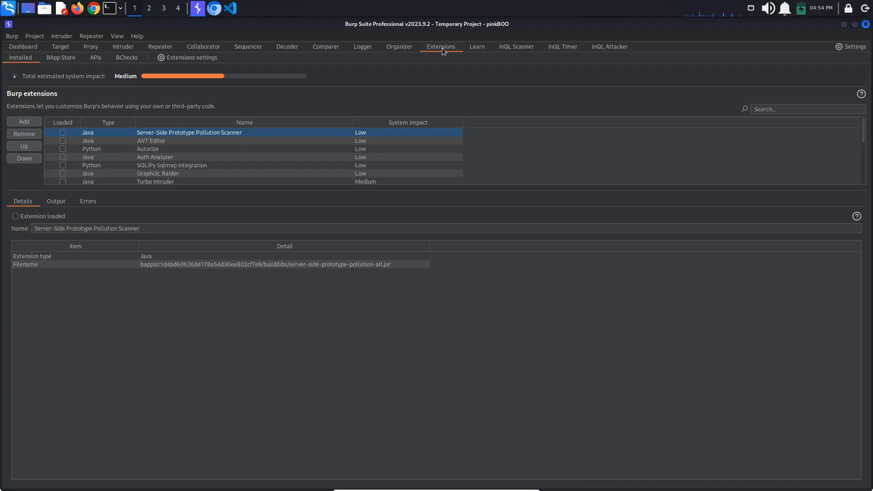
{"action": "left_click", "coordinate": [61, 57]}
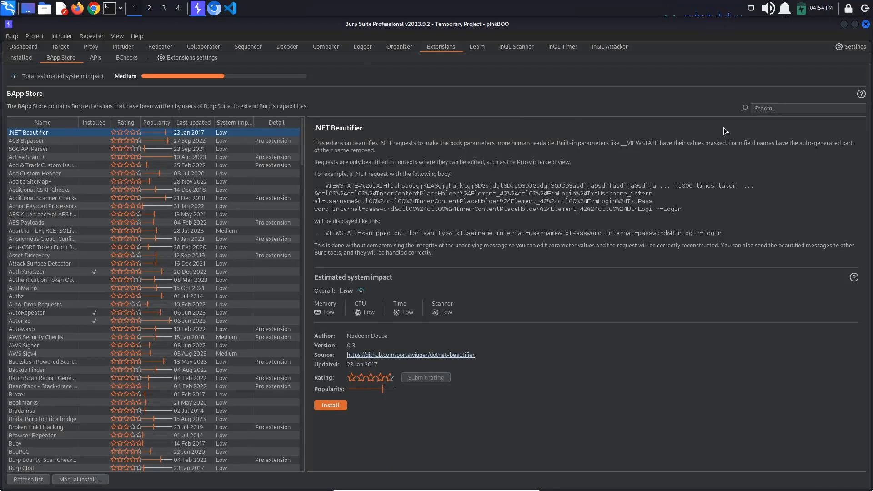
{"action": "type", "text": "inql"}
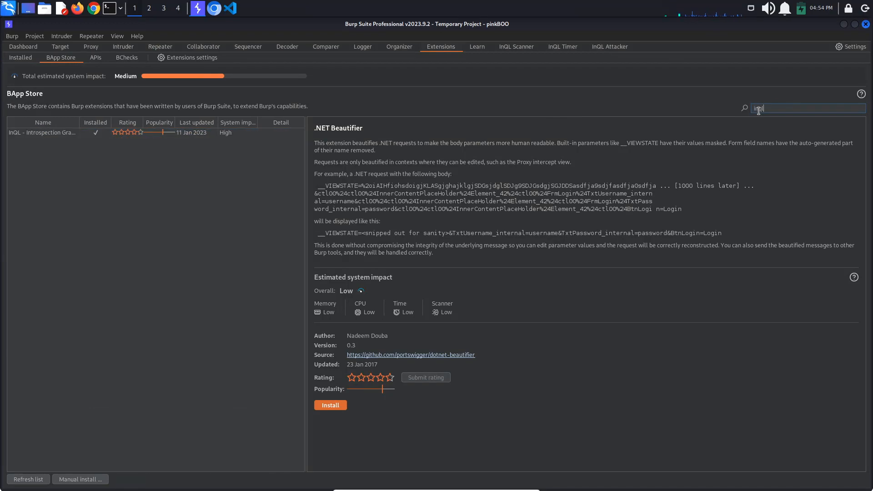
{"action": "left_click", "coordinate": [43, 132]}
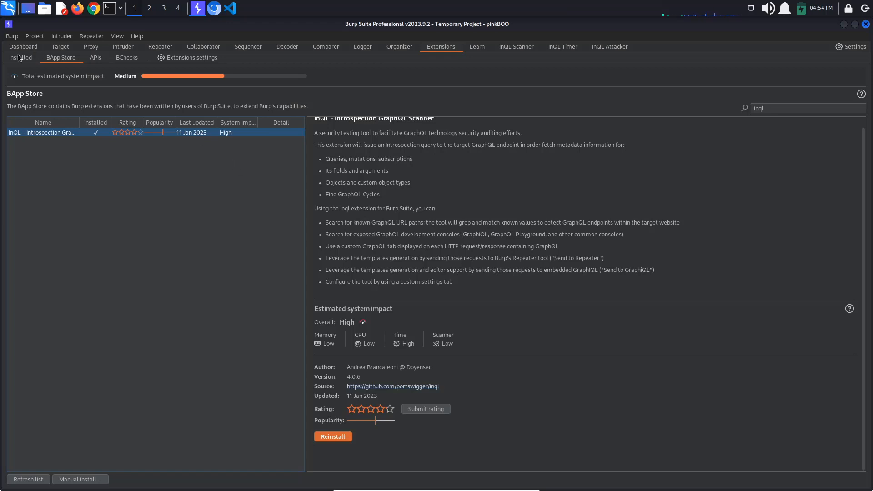
{"action": "left_click", "coordinate": [21, 57]}
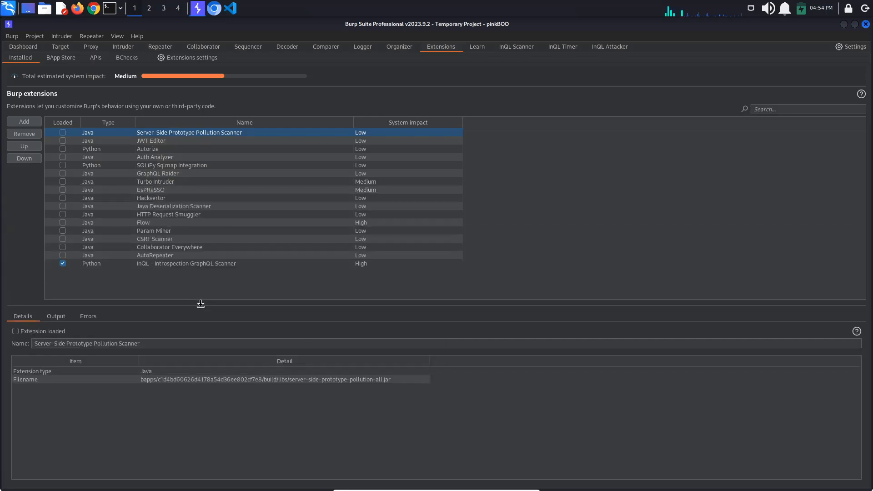
Step: Review the getAllBlogPosts request in InQL Timer, then return to the InQL Scanner
{"action": "left_click", "coordinate": [562, 47]}
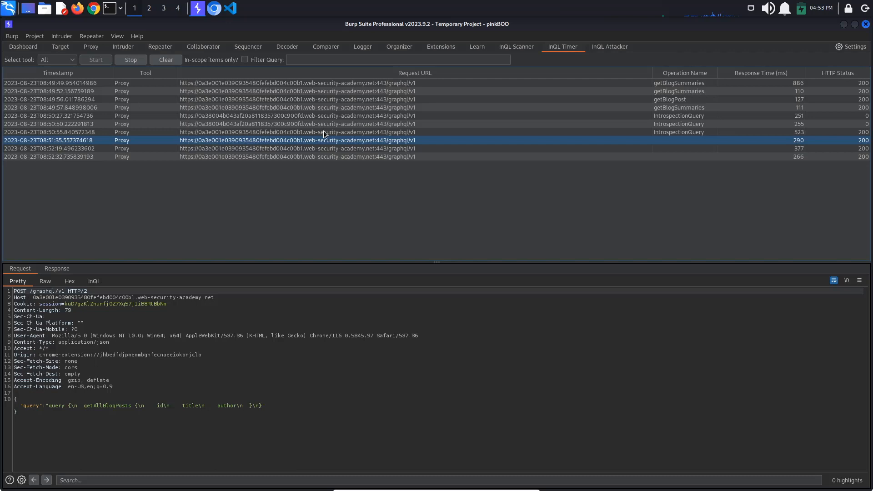
{"action": "mouse_move", "coordinate": [391, 147]}
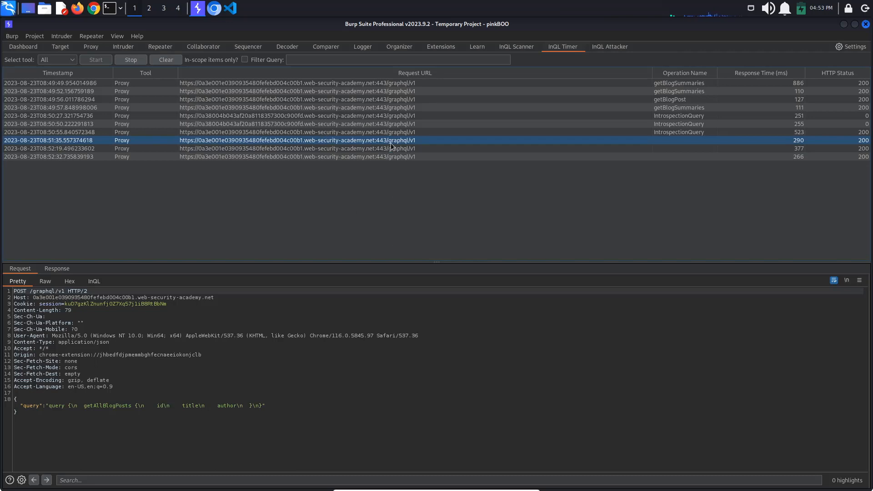
{"action": "mouse_move", "coordinate": [325, 411]}
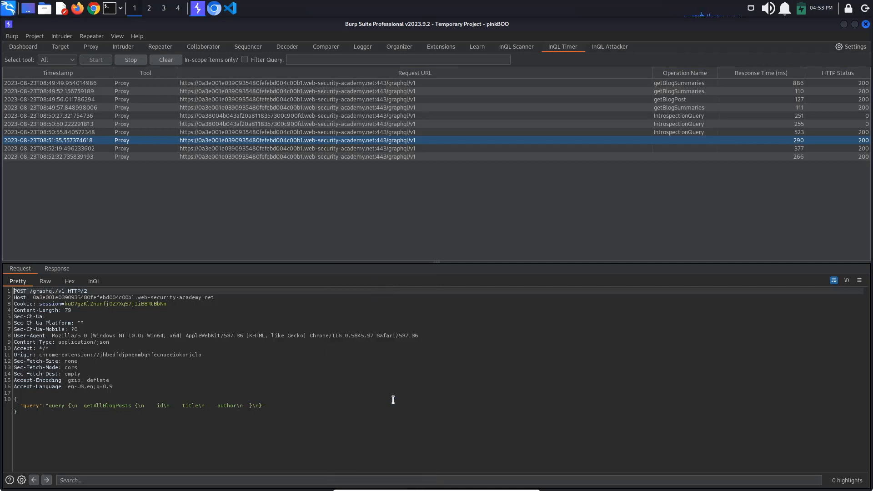
{"action": "left_click", "coordinate": [516, 46]}
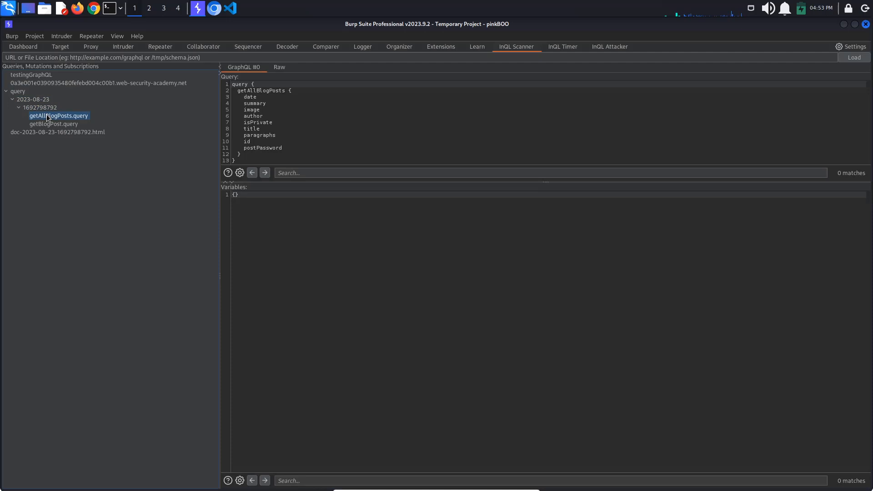
{"action": "mouse_move", "coordinate": [152, 119]}
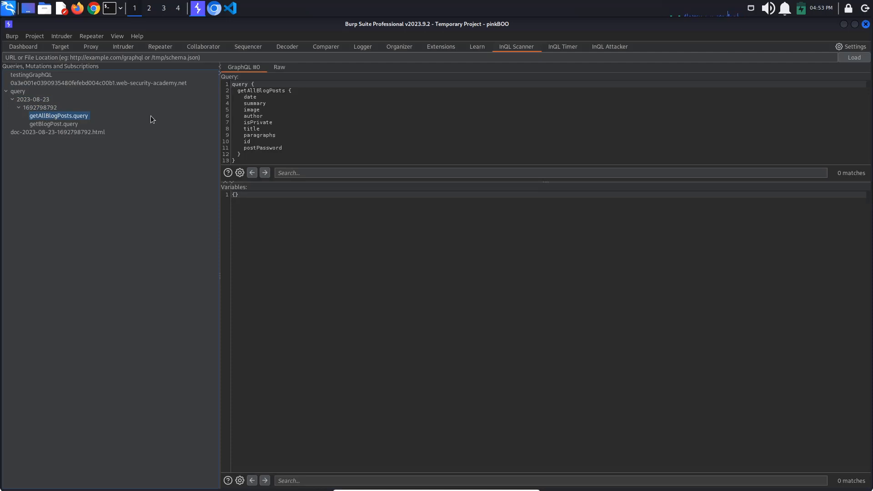
Step: Send the InQL-generated getAllBlogPosts.query to Repeater
{"action": "left_click", "coordinate": [54, 124]}
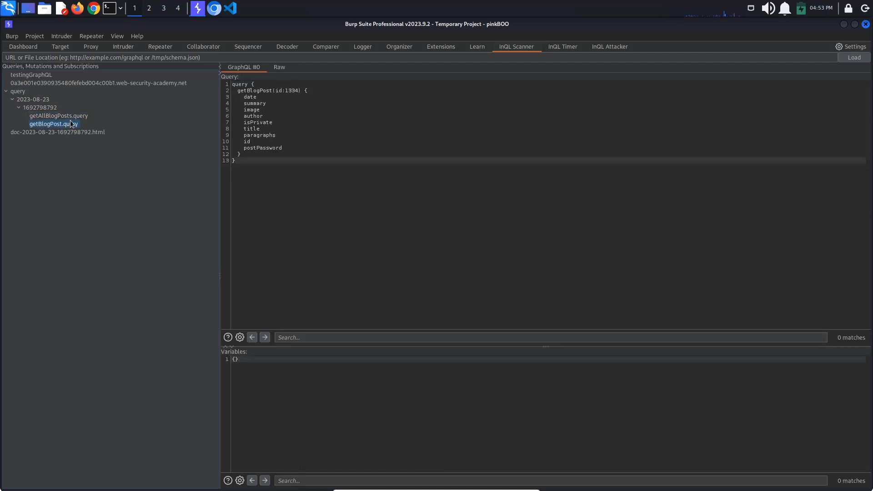
{"action": "right_click", "coordinate": [58, 116]}
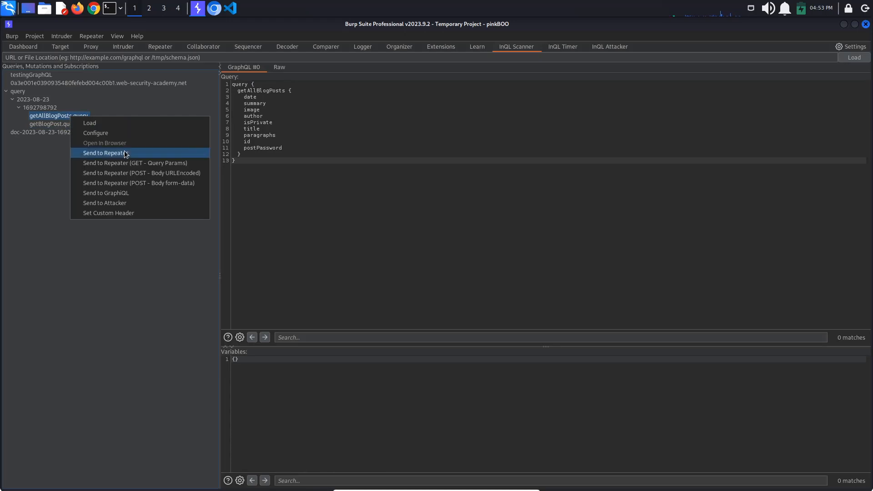
{"action": "left_click", "coordinate": [103, 152]}
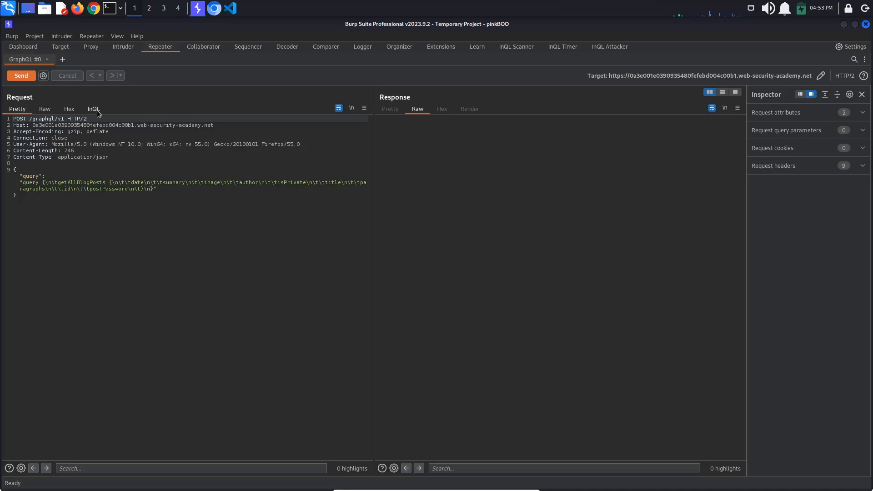
Step: Remove the paragraphs field from getAllBlogPosts and send it, getting null postPasswords
{"action": "left_click", "coordinate": [92, 108]}
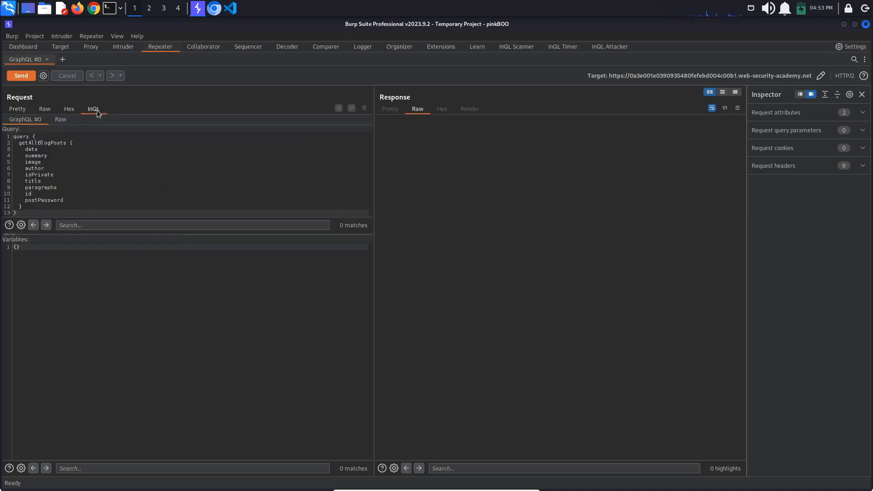
{"action": "left_click", "coordinate": [21, 76]}
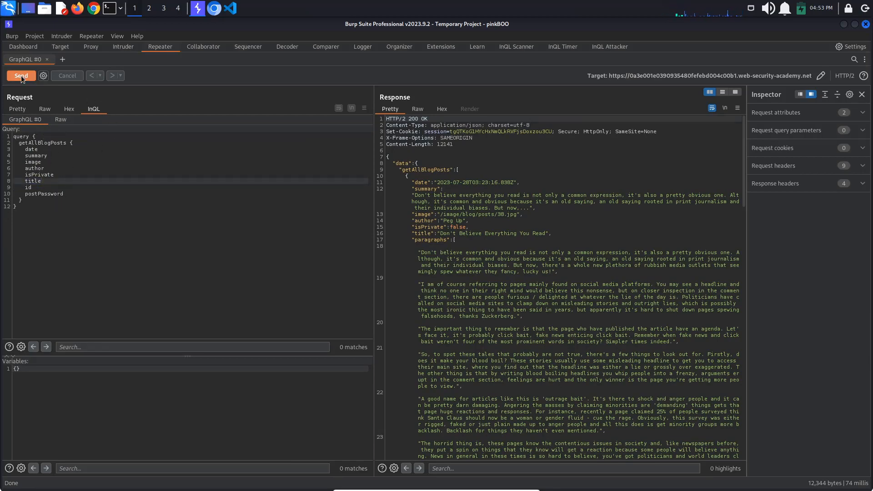
{"action": "left_click", "coordinate": [21, 75]}
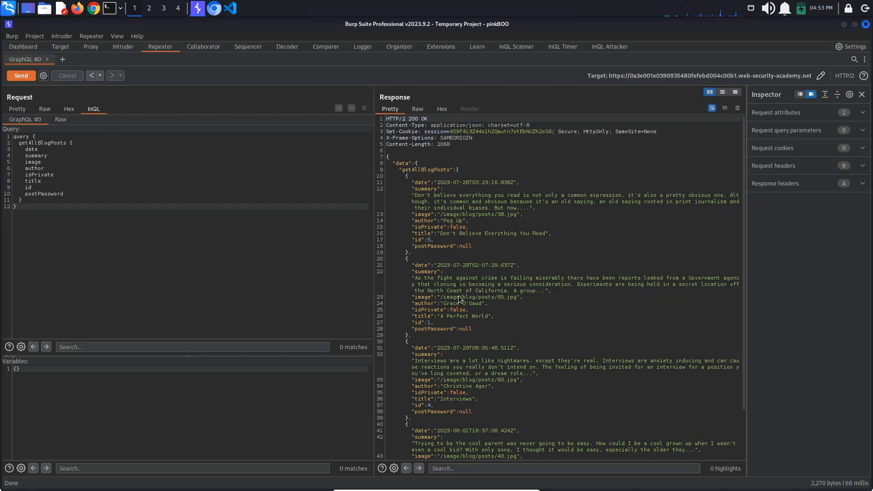
Step: Send the InQL Scanner's getBlogPost.query to a second Repeater tab
{"action": "left_click", "coordinate": [514, 46]}
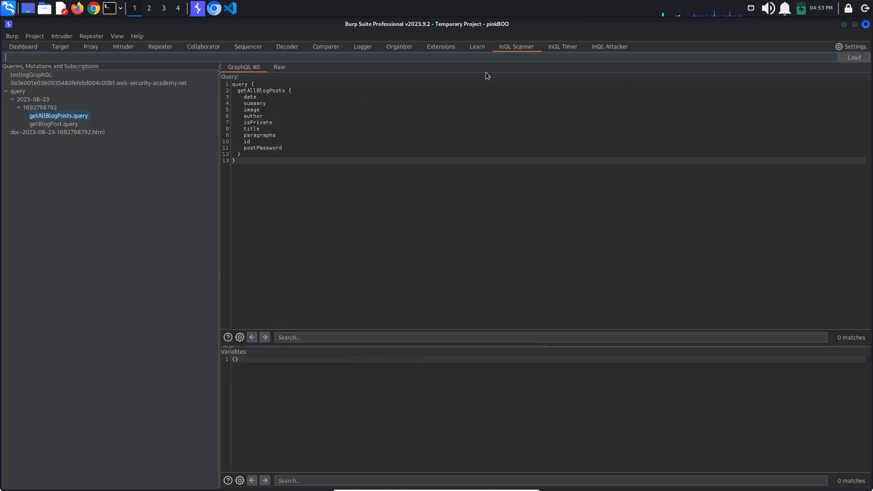
{"action": "left_click", "coordinate": [53, 123]}
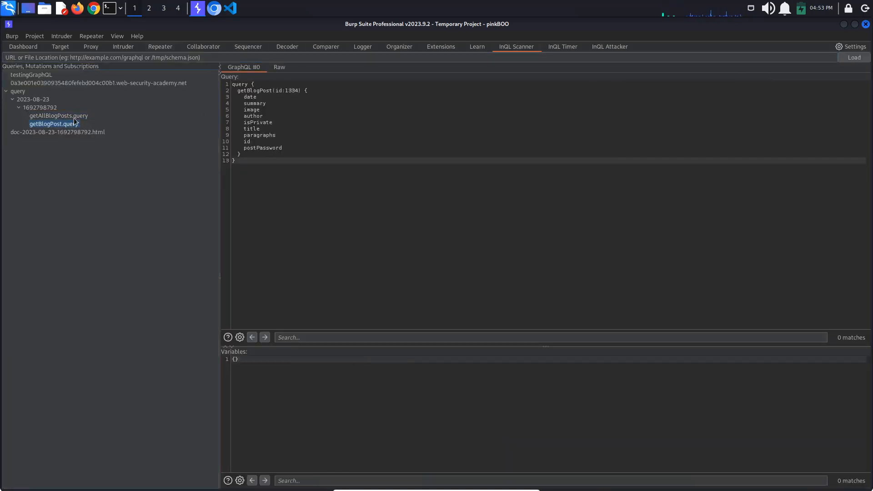
{"action": "right_click", "coordinate": [54, 122]}
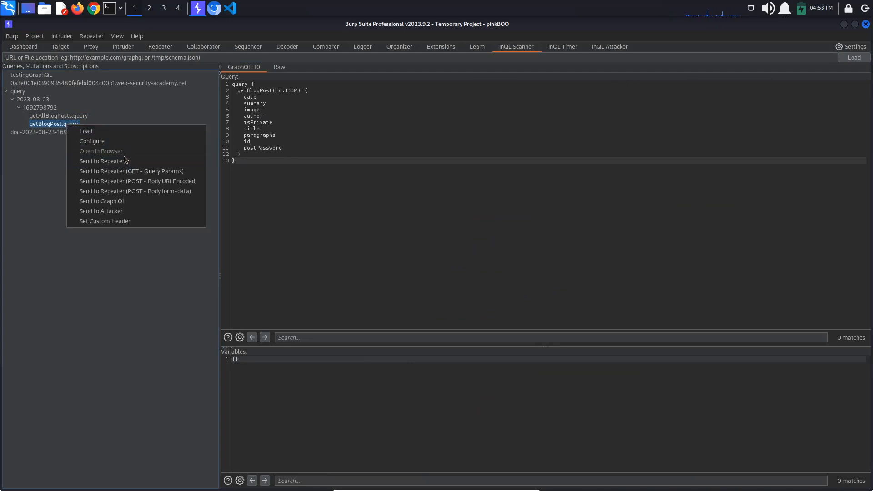
{"action": "left_click", "coordinate": [101, 161]}
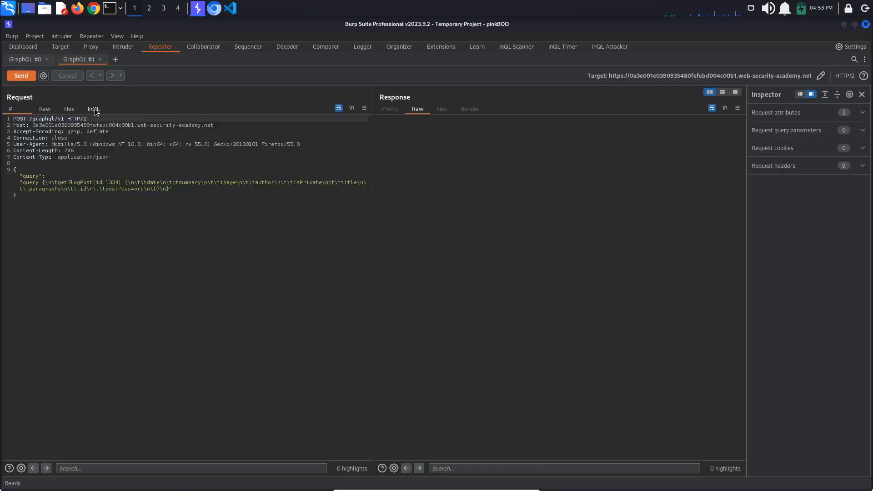
Step: Send the getBlogPost query with id 1, returning 'A Perfect World' with a null postPassword
{"action": "left_click", "coordinate": [21, 75]}
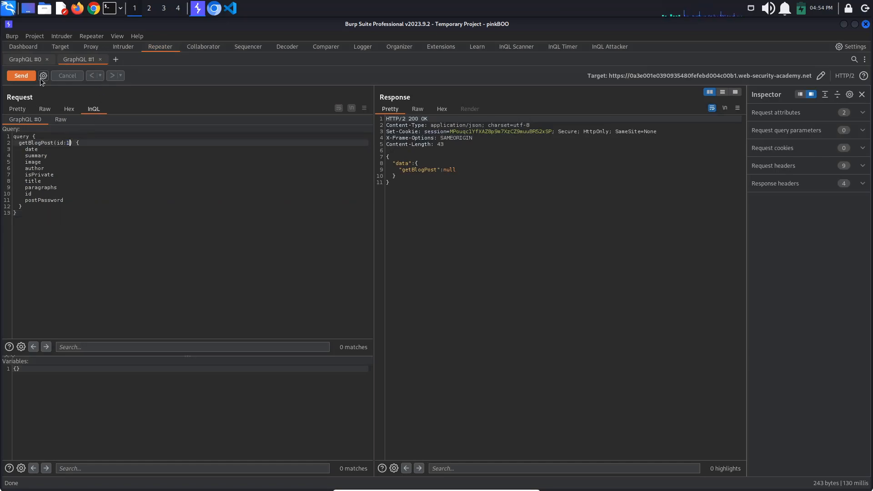
{"action": "left_click", "coordinate": [21, 76]}
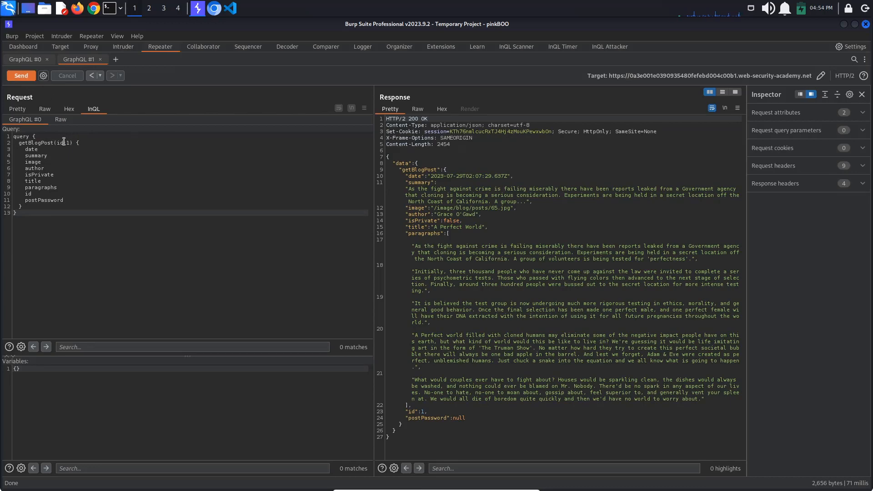